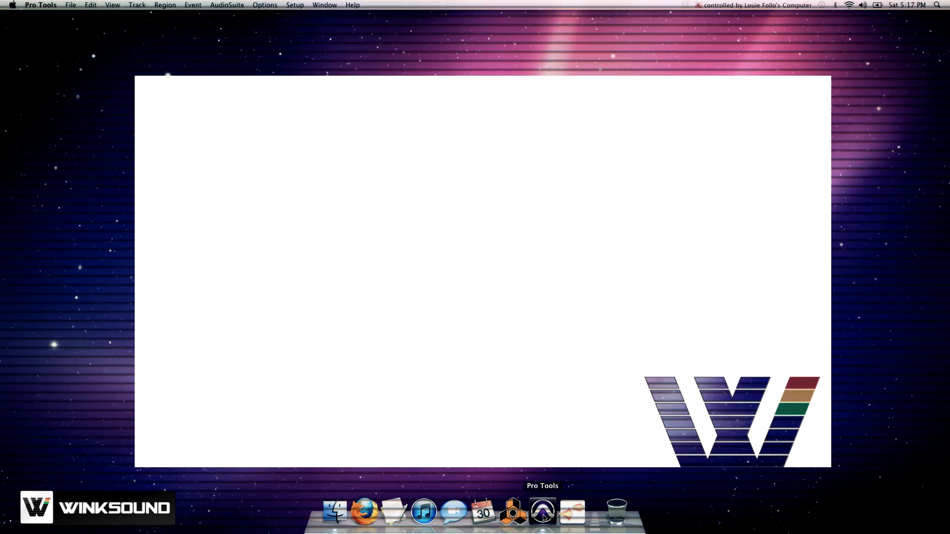
Launch Pro Tools HD9 from the Dock to reach the Quick Start dialog.
left_click(543, 513)
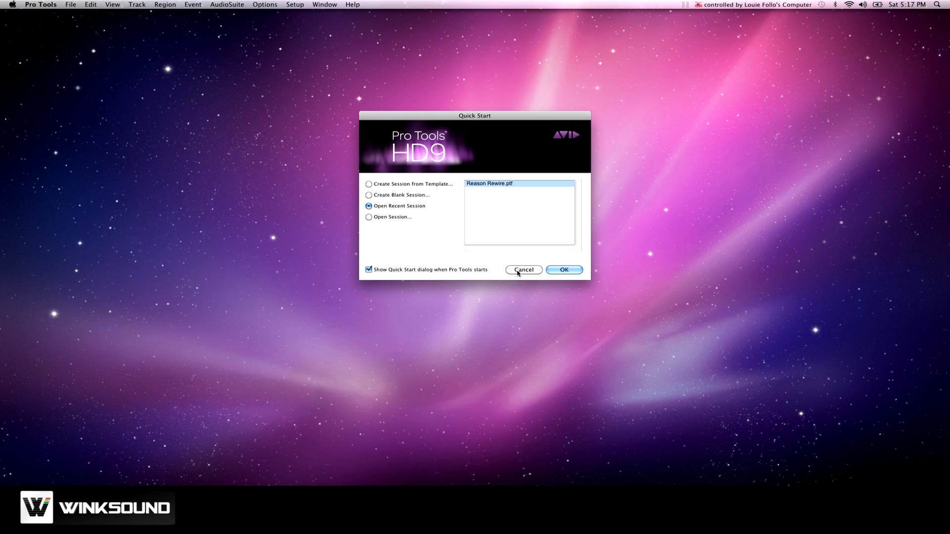
Open the Reason Rewire session and create a stereo Aux Input track, Aux 1.
left_click(564, 270)
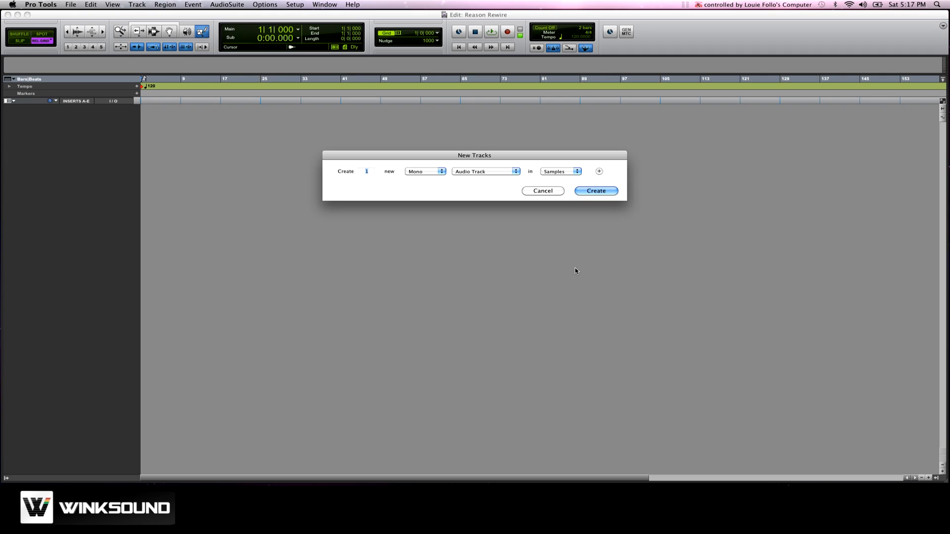
left_click(595, 191)
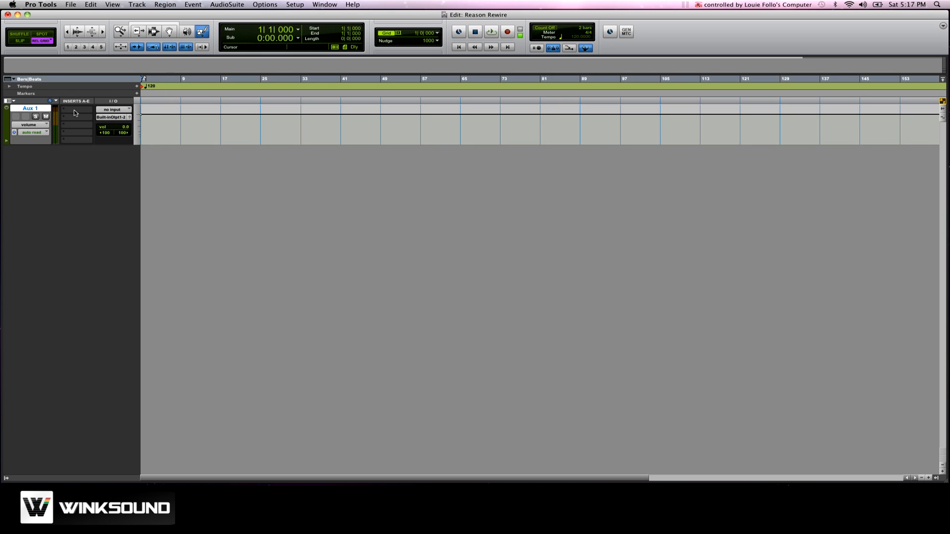
Insert the Reason (stereo) instrument plug-in on Aux 1's first insert slot.
left_click(74, 110)
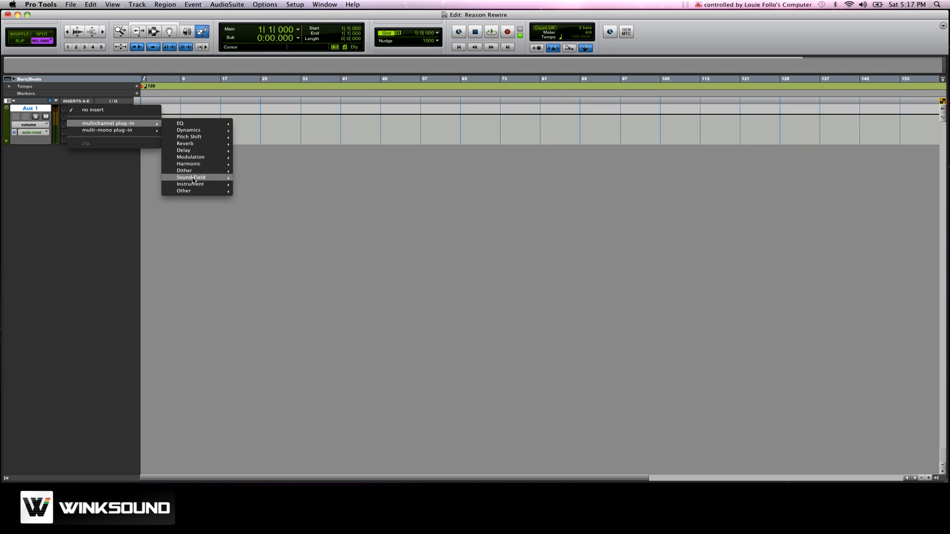
mouse_move(190, 184)
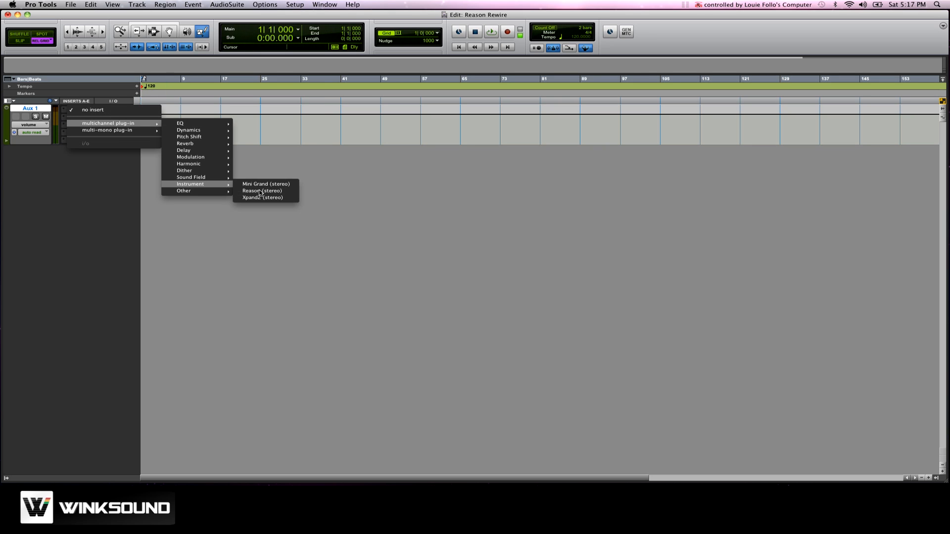
left_click(261, 191)
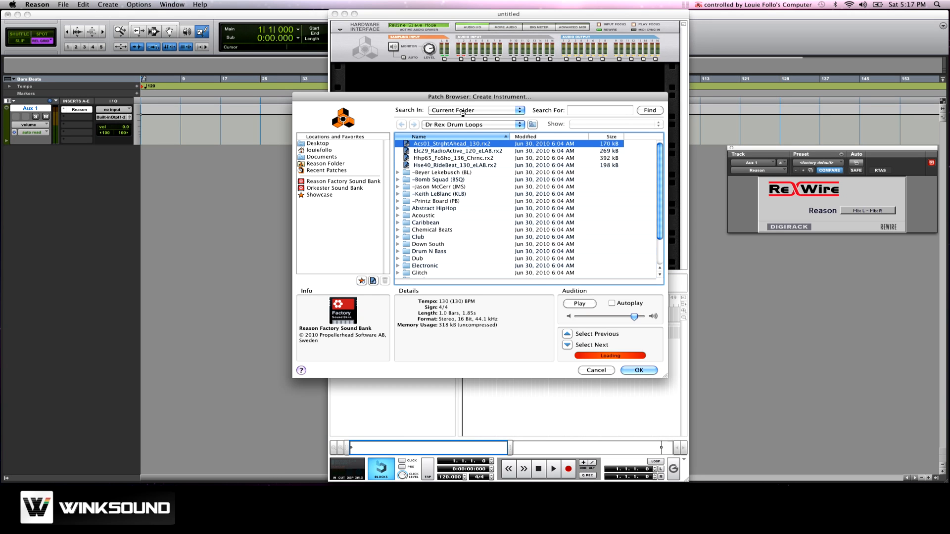
Load Acs01_StrghtAhead_130.rx2 from Dr Rex Drum Loops into a new Dr. OctoRex.
left_click(639, 370)
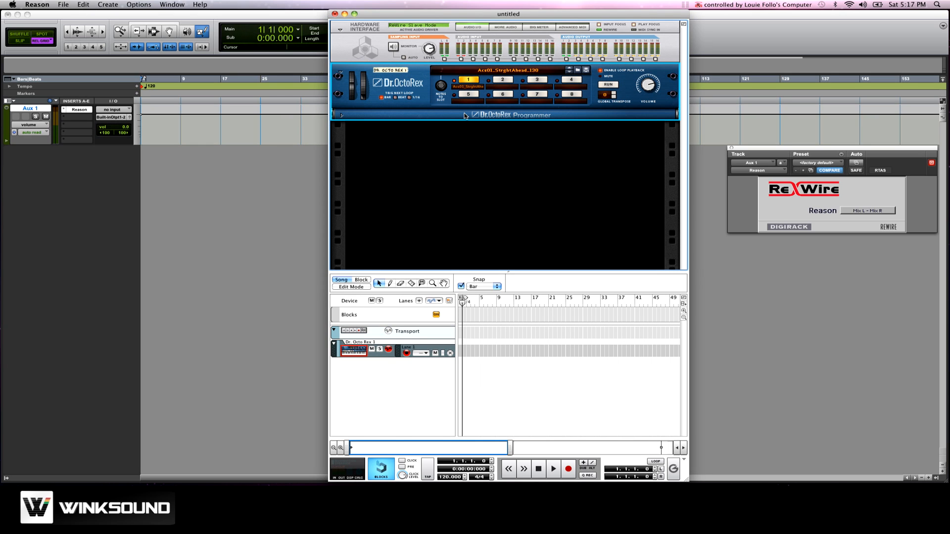